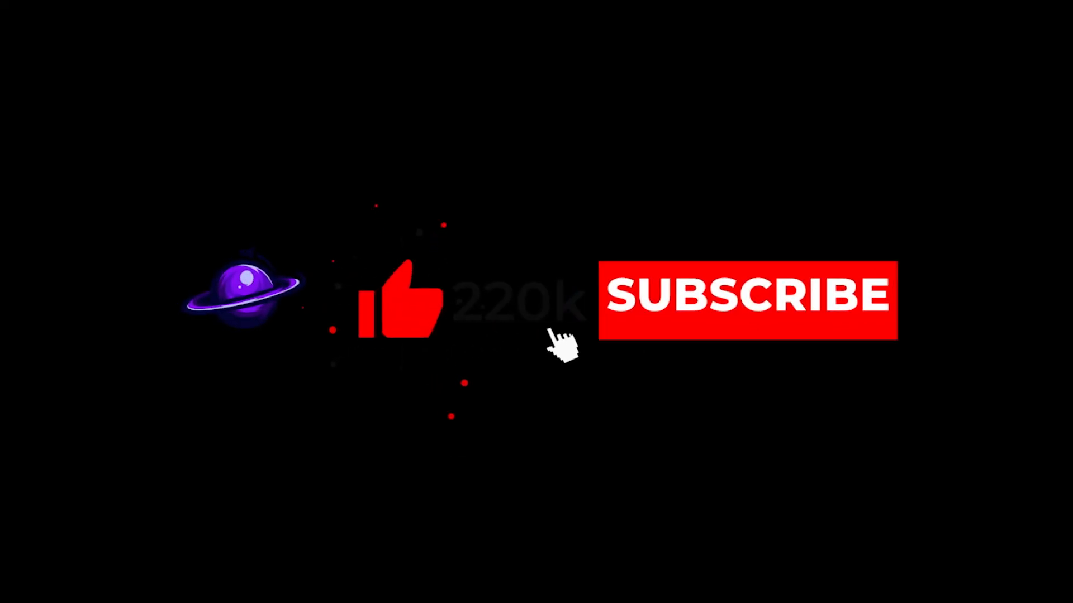
left_click(746, 301)
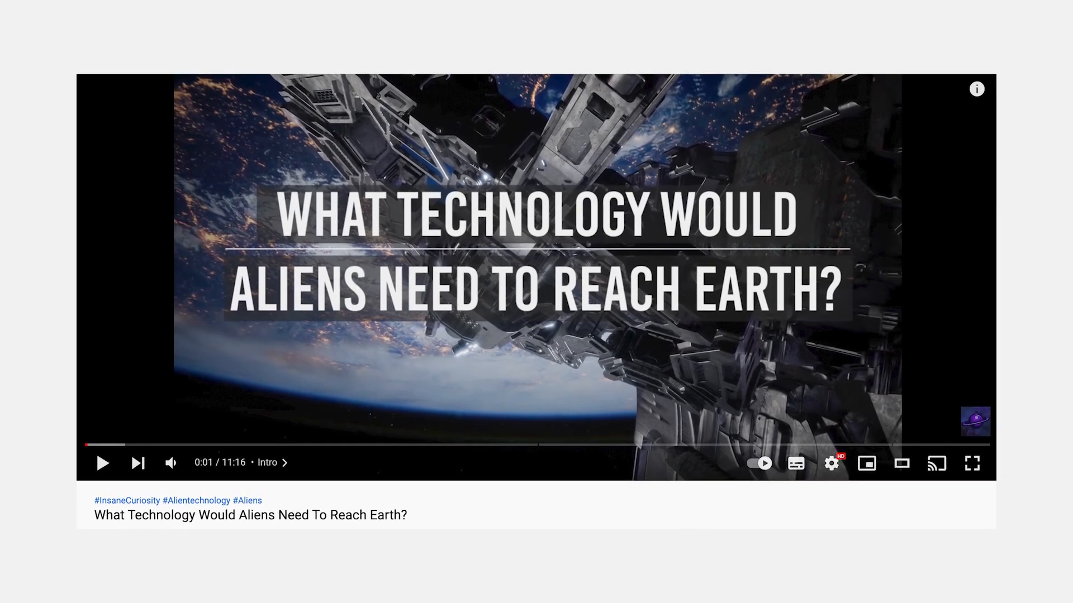
left_click(971, 463)
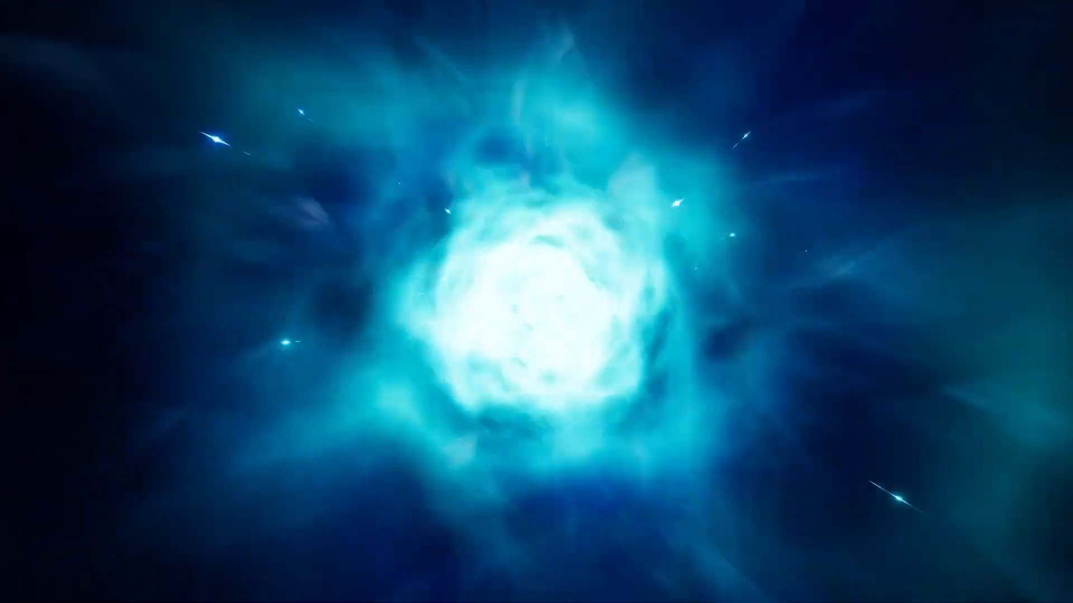